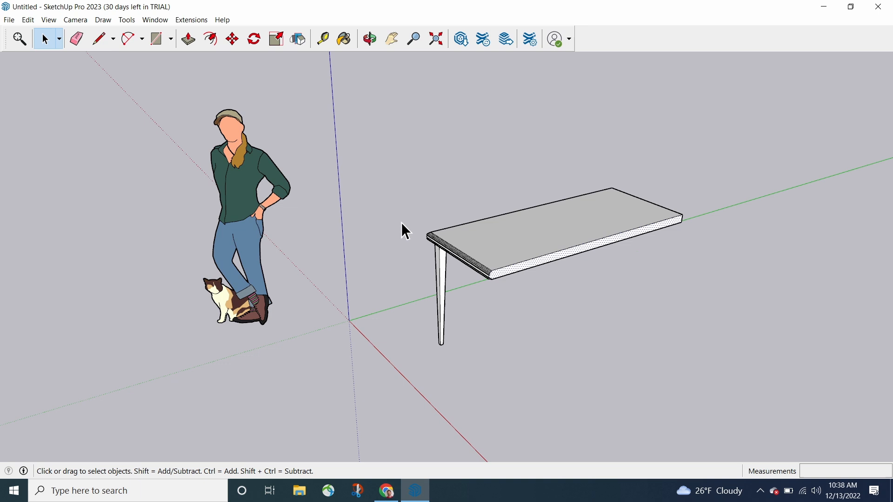
mouse_move(296, 39)
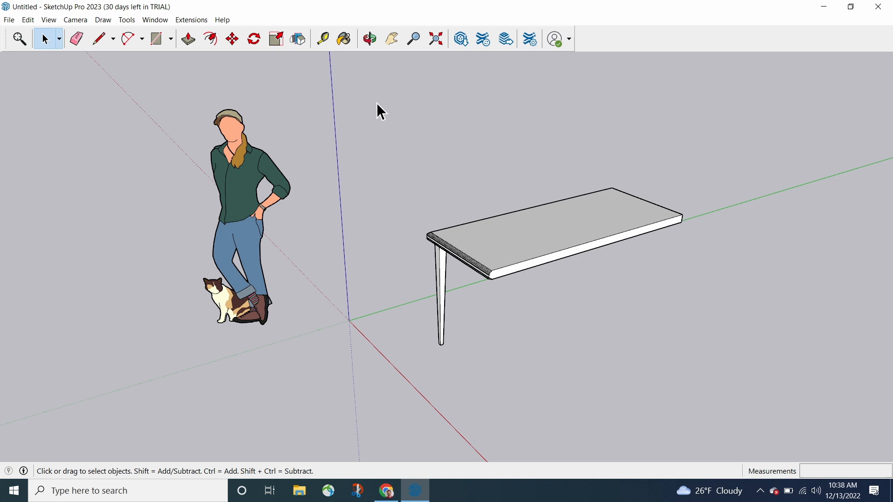
mouse_move(444, 100)
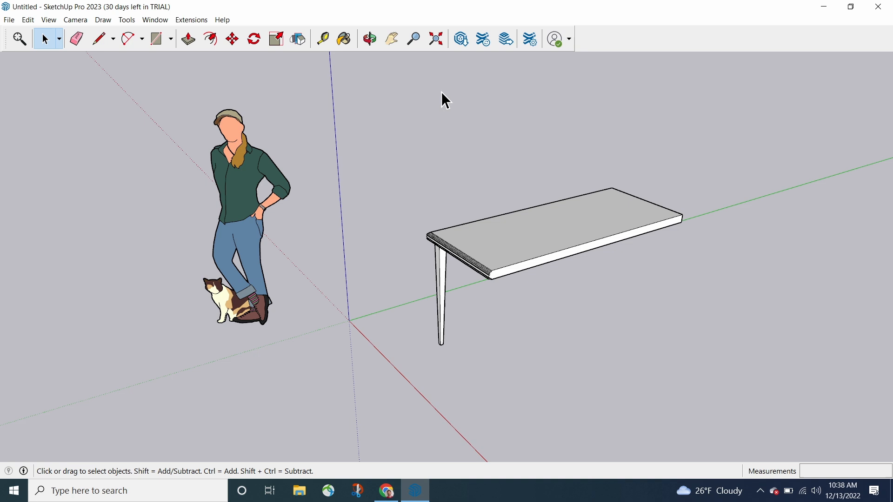
Select the quarter-table group with its single tapered leg.
left_click(558, 228)
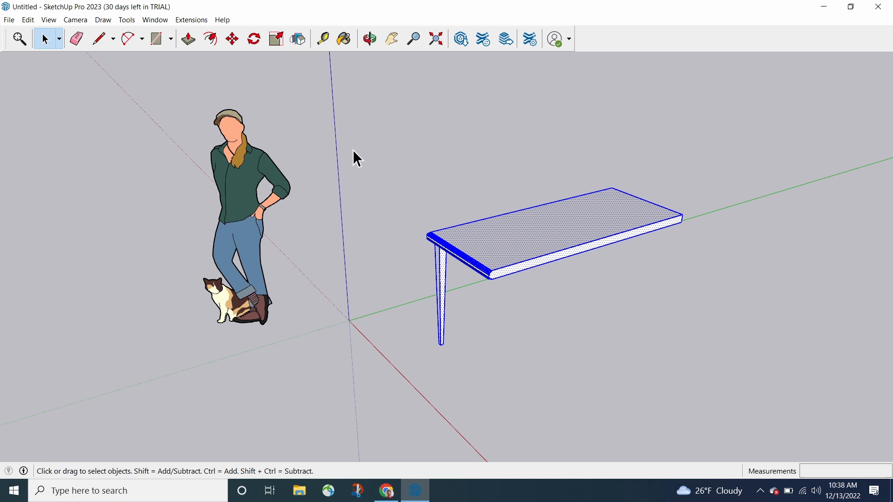
Select the scale figure and show its red, green and blue flip planes.
left_click(297, 39)
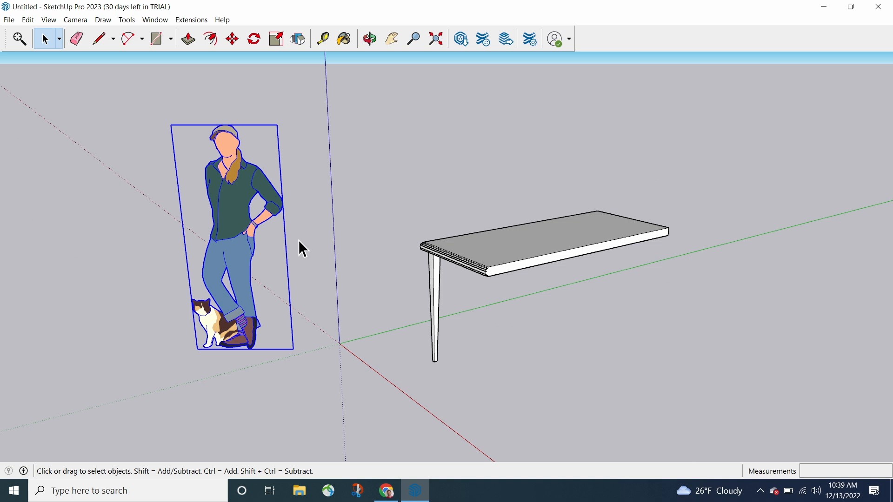
left_click(298, 39)
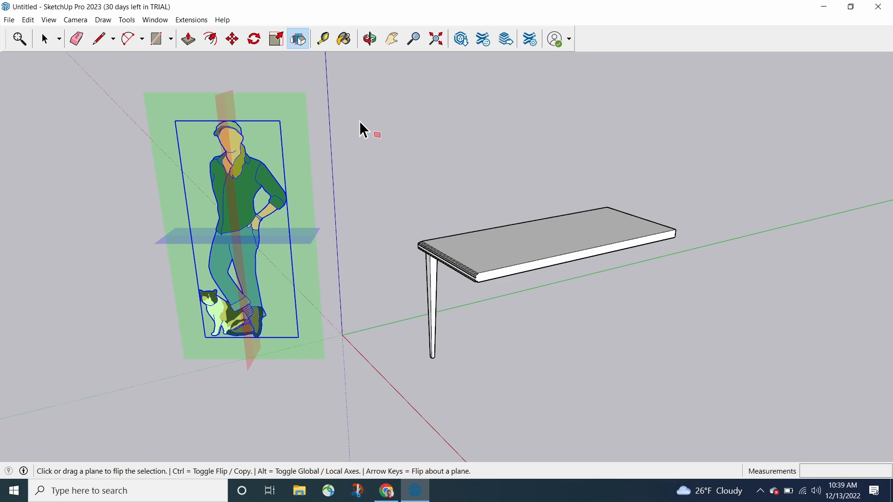
left_click(368, 39)
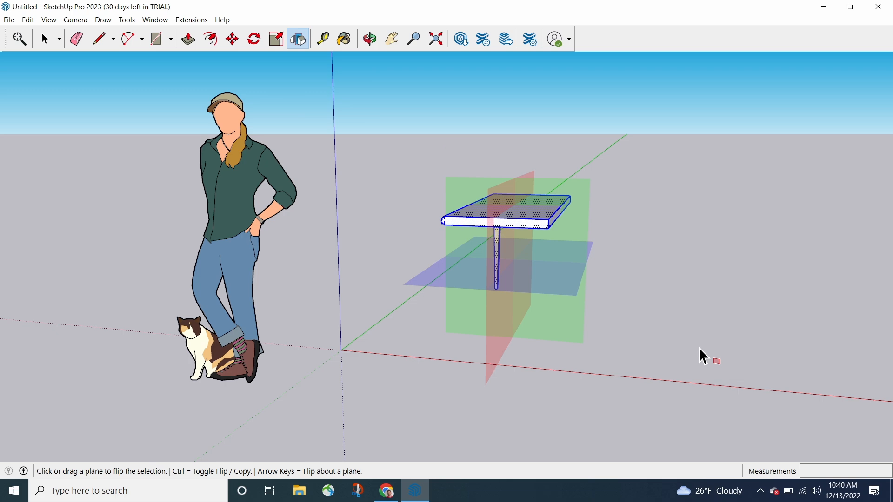
left_click(512, 239)
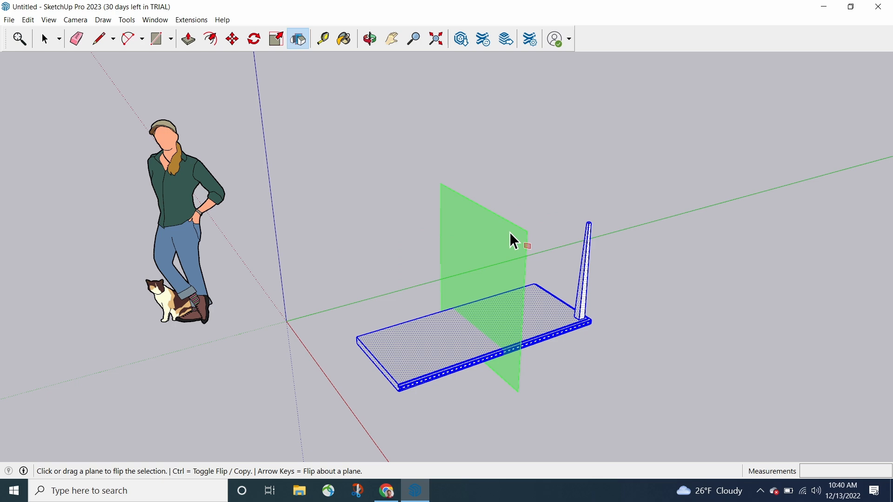
left_click(369, 39)
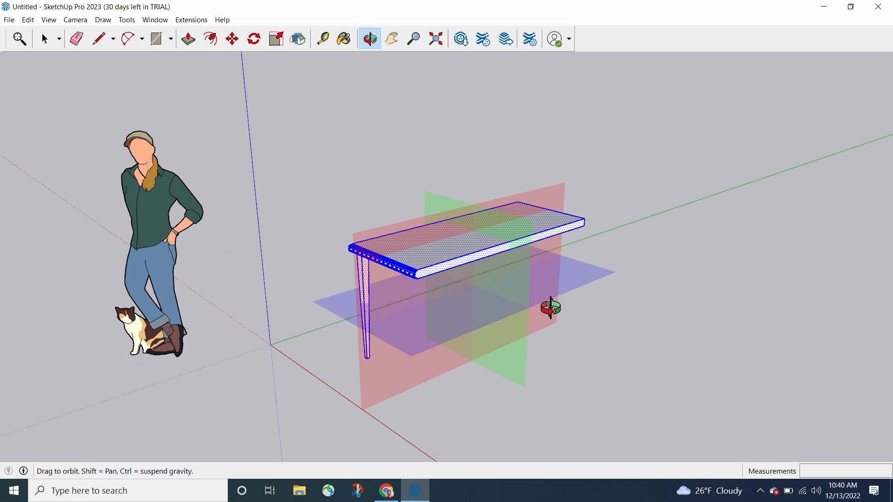
left_click(297, 39)
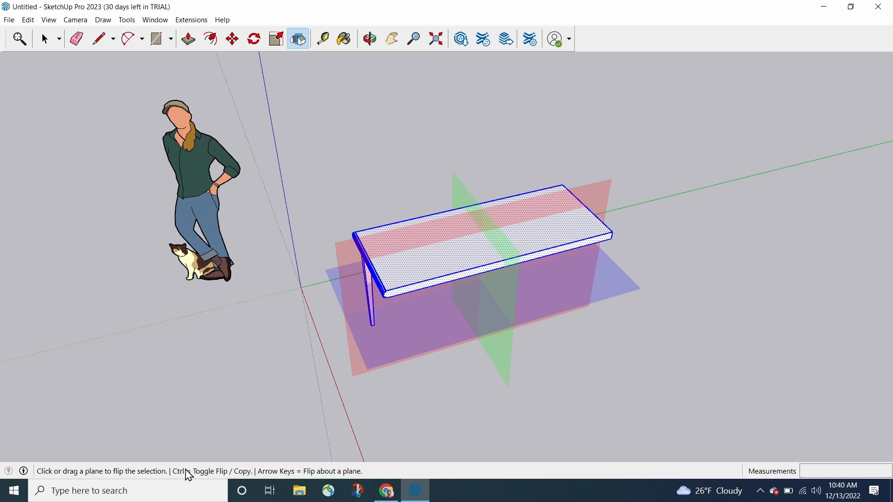
mouse_move(622, 423)
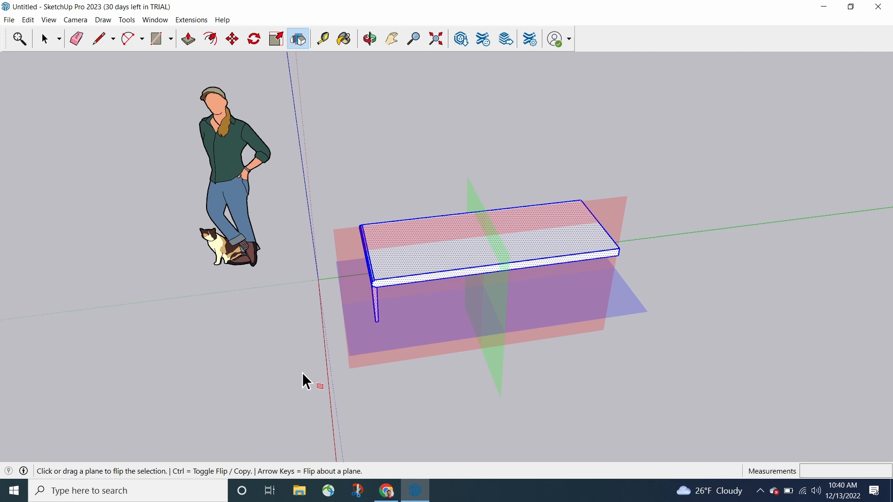
mouse_move(408, 407)
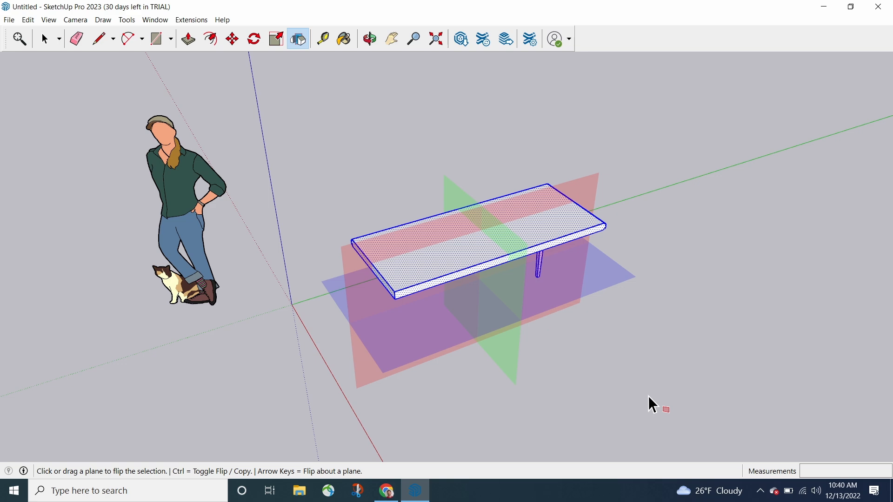
left_click(369, 38)
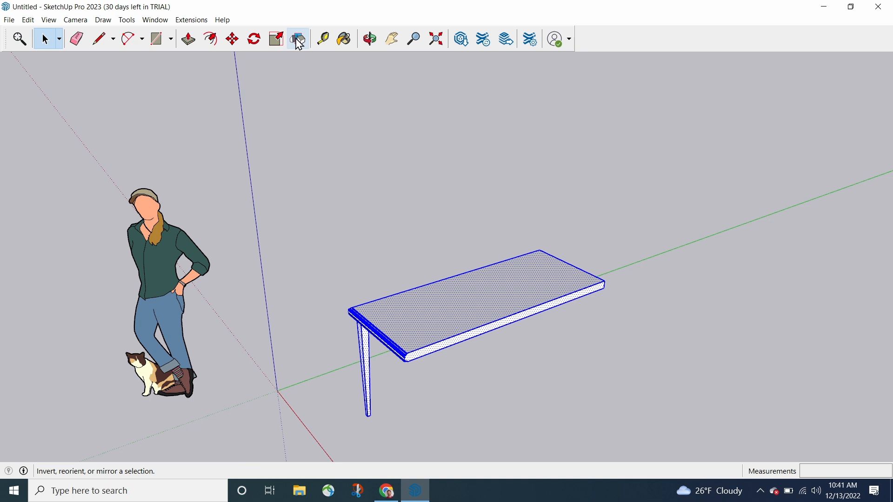
Flip a copy of the quarter table across the green plane, forming a two-legged half table.
left_click(298, 39)
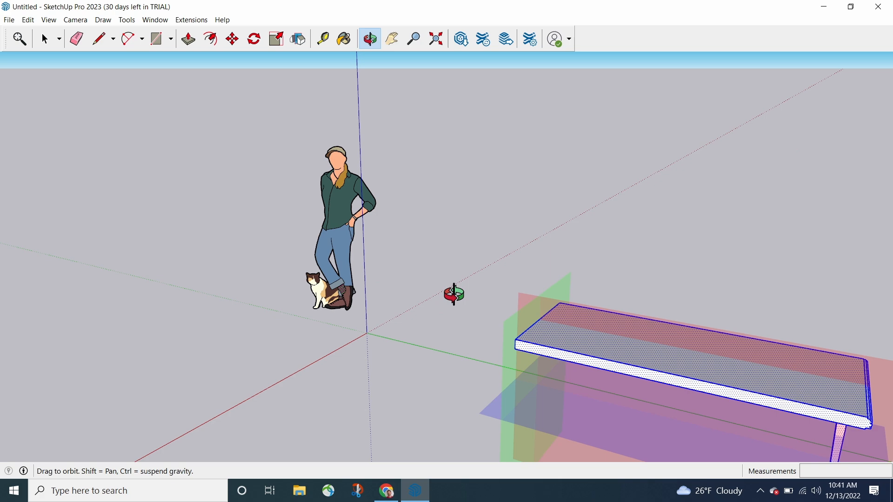
left_click(298, 39)
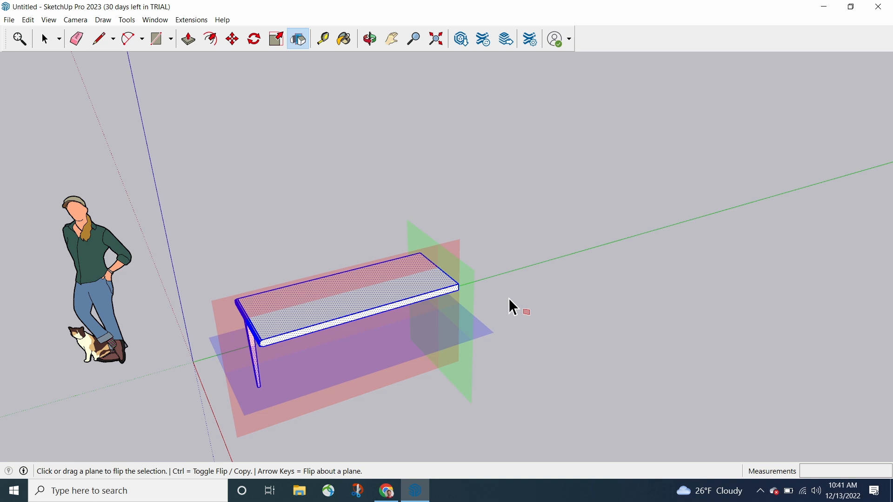
left_click(478, 283)
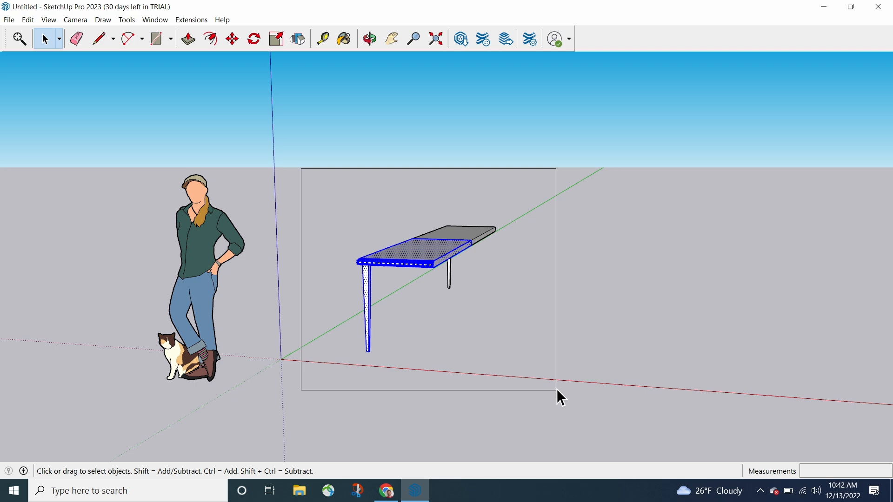
Flip a copy of the half table across the red plane, completing the four-legged table.
left_click(298, 38)
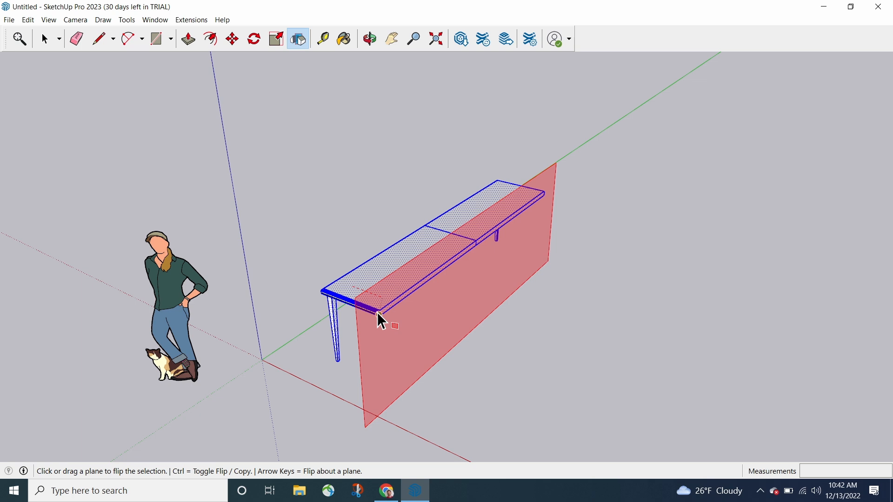
left_click(381, 322)
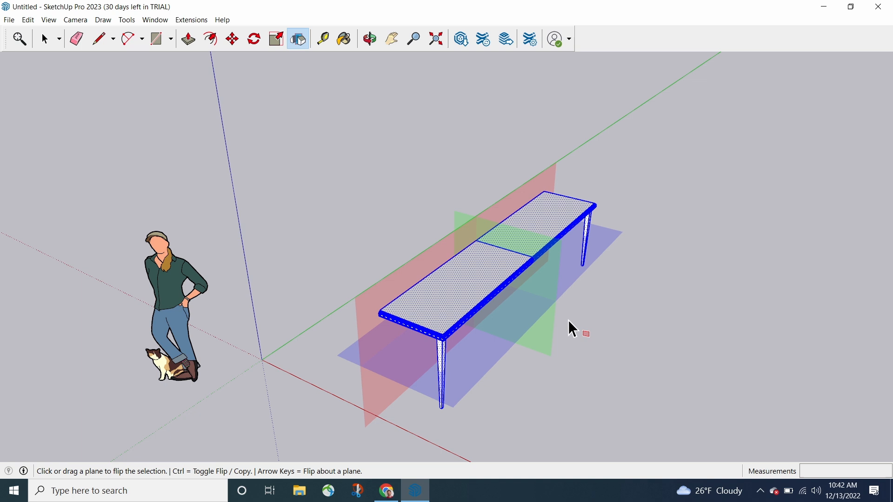
left_click(419, 290)
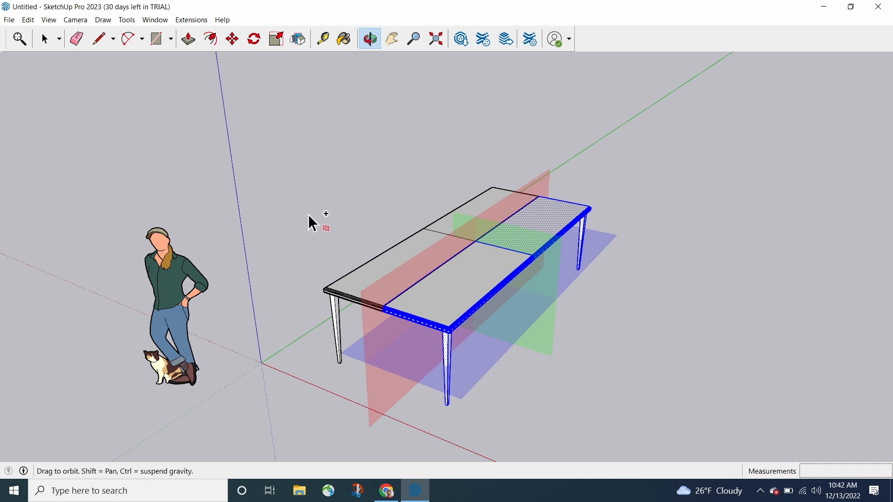
left_click(298, 39)
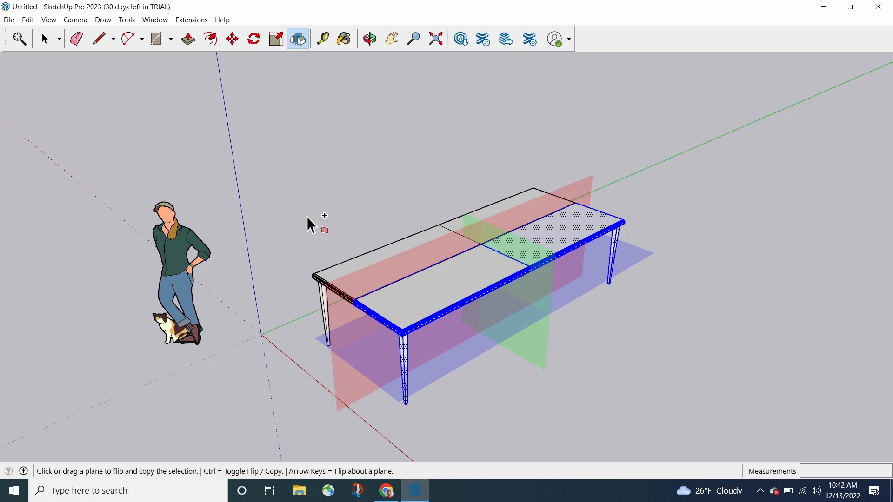
left_click(369, 39)
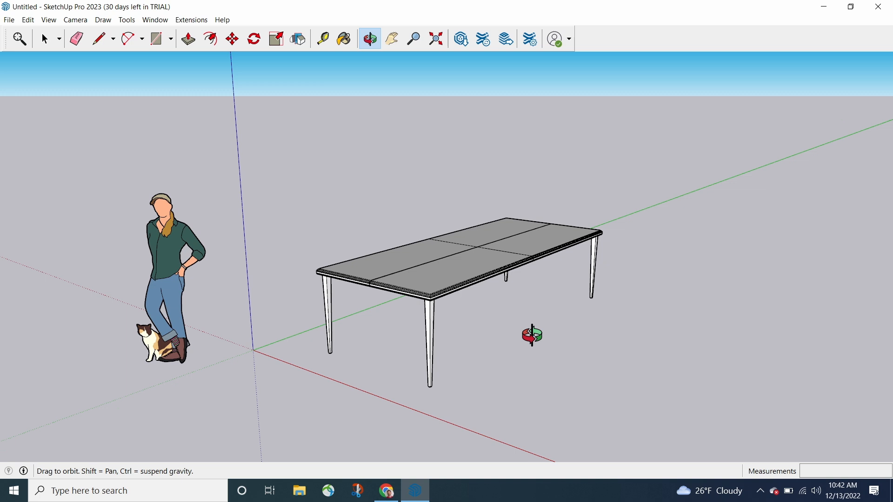
With Flip active, clear the selection and pick the scale figure to show its flip planes.
left_click(296, 39)
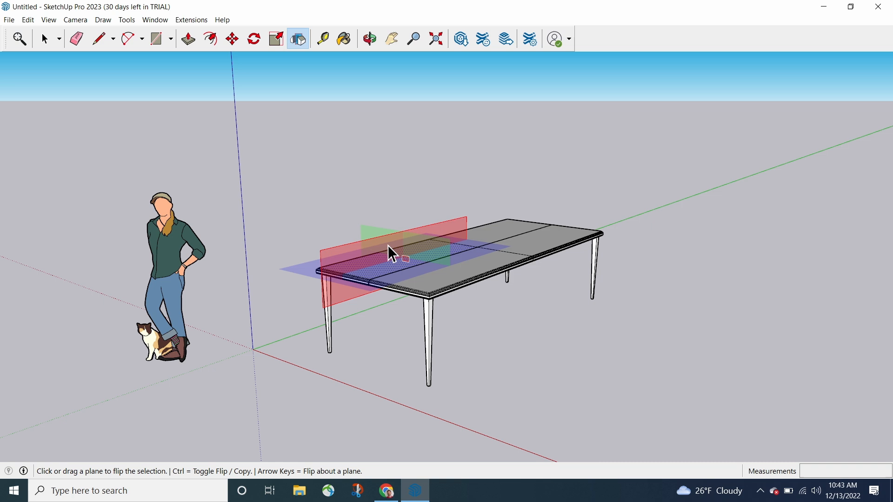
mouse_move(295, 174)
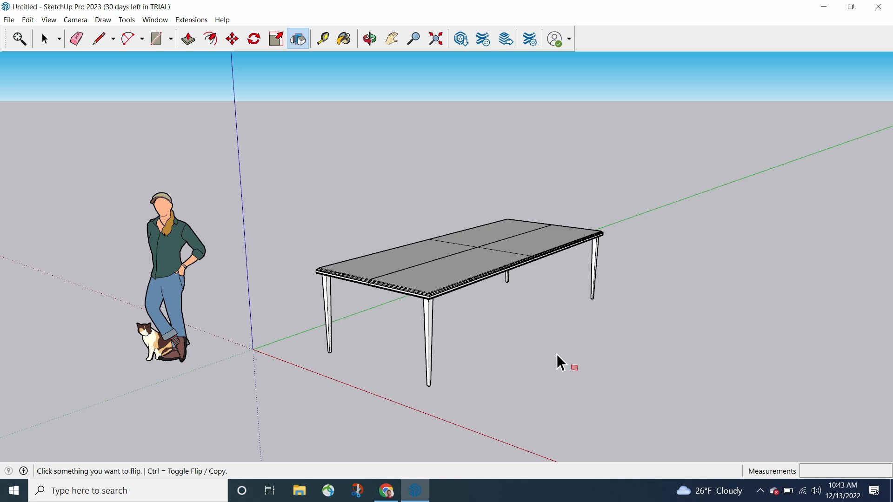
mouse_move(383, 159)
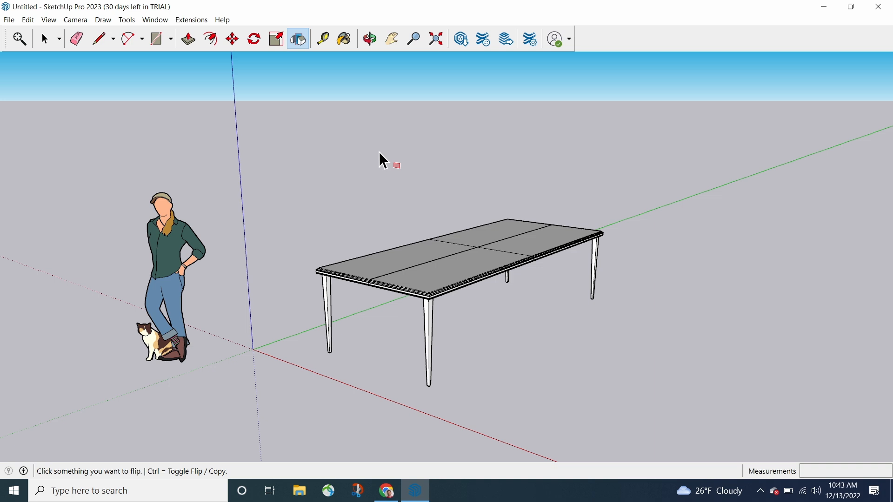
left_click(171, 273)
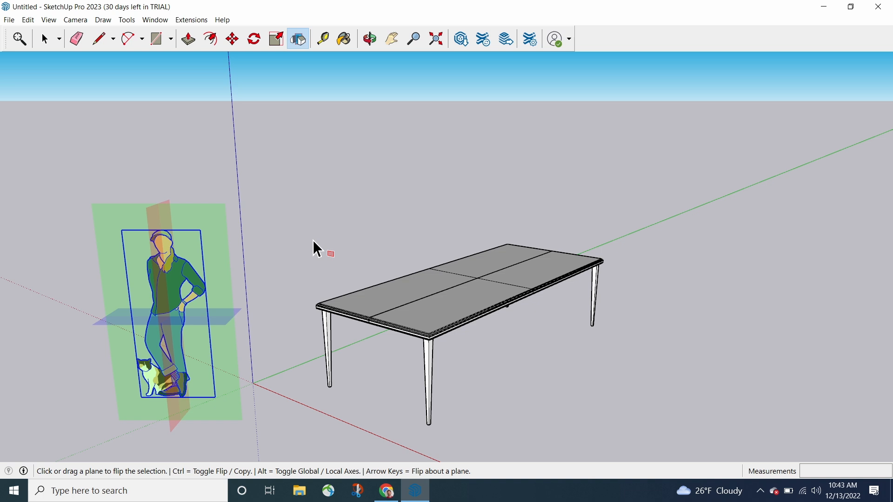